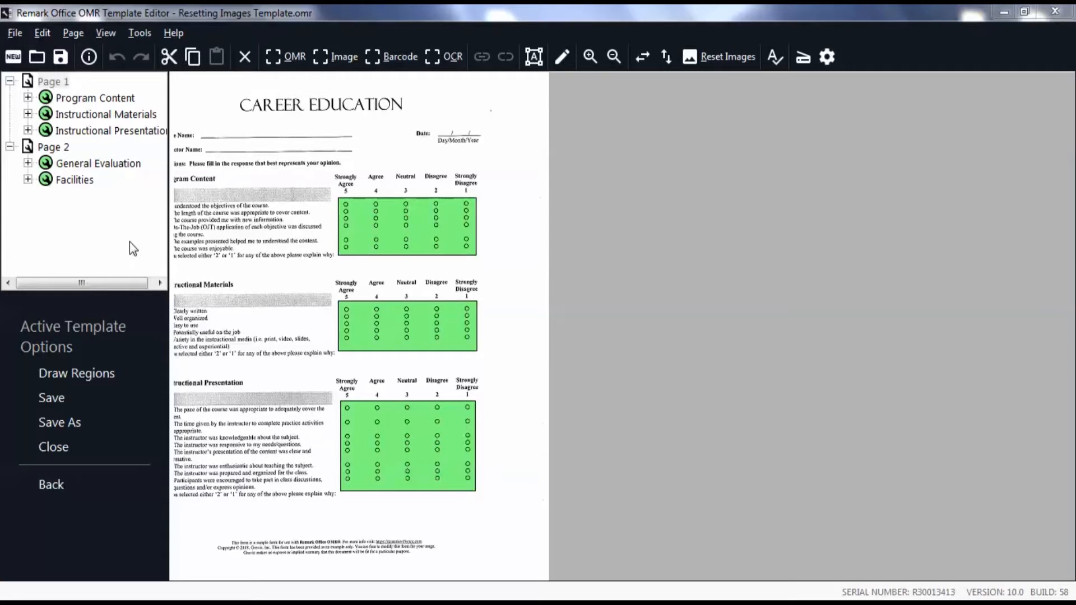
{"action": "mouse_move", "coordinate": [133, 113]}
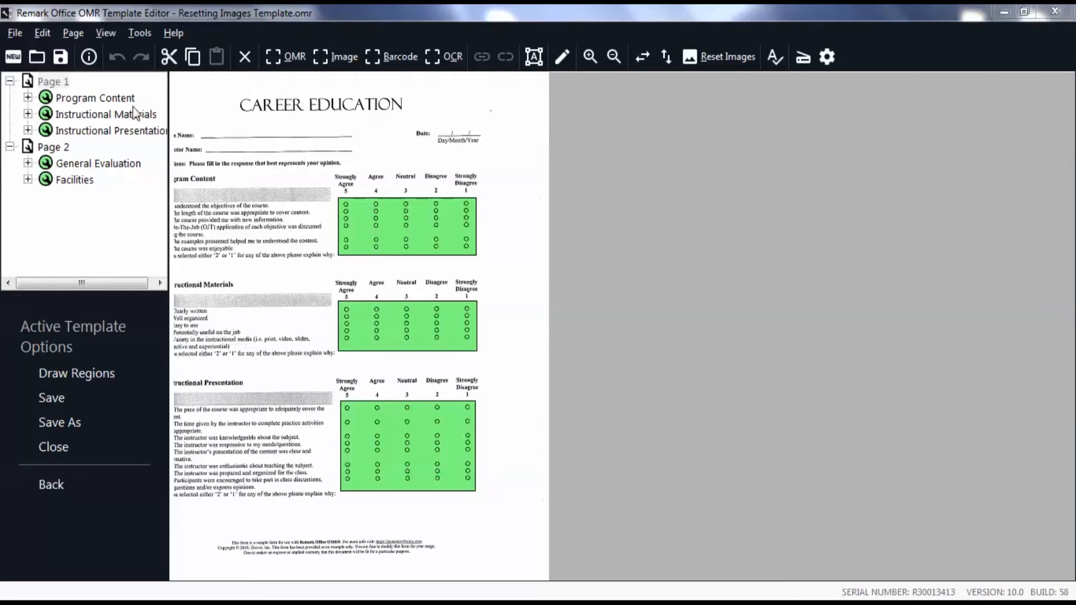
{"action": "mouse_move", "coordinate": [139, 38]}
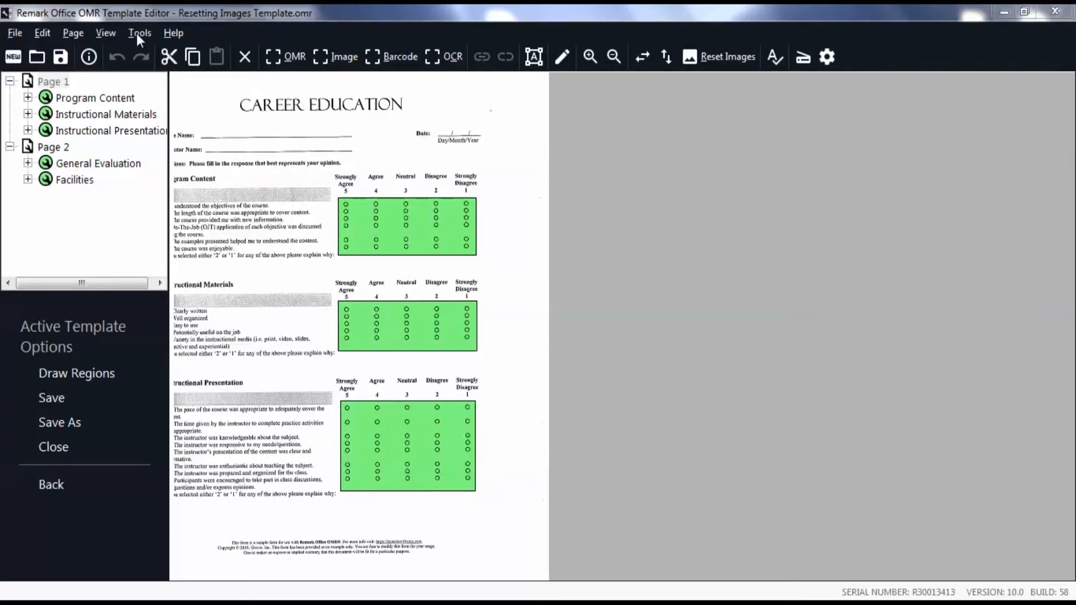
- Show the Tools menu listing Reset Images, Response Scales and Auto Align Form Template
{"action": "left_click", "coordinate": [139, 32]}
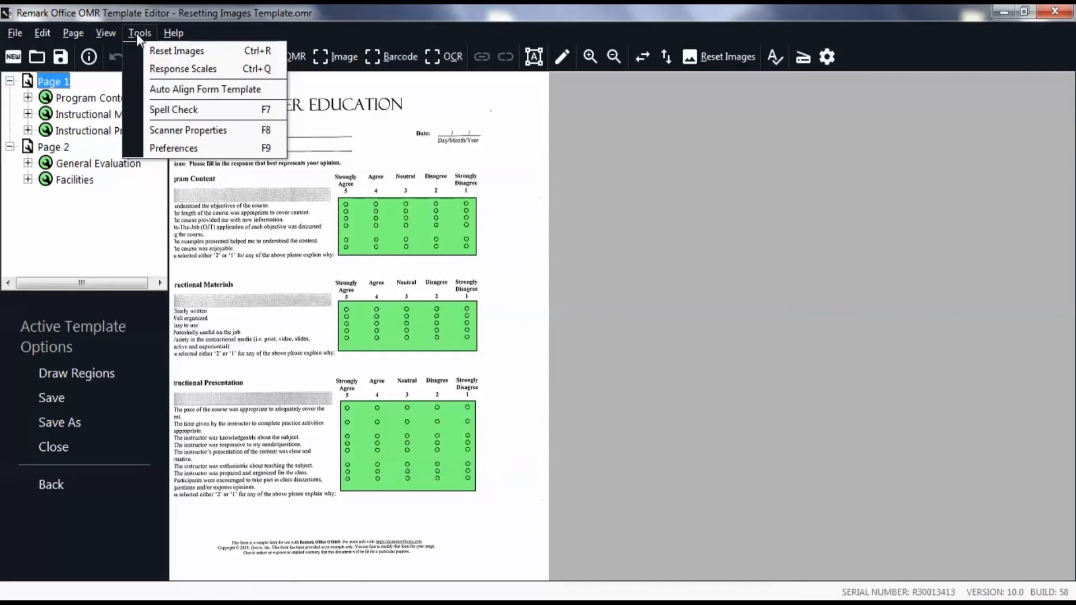
{"action": "mouse_move", "coordinate": [176, 51]}
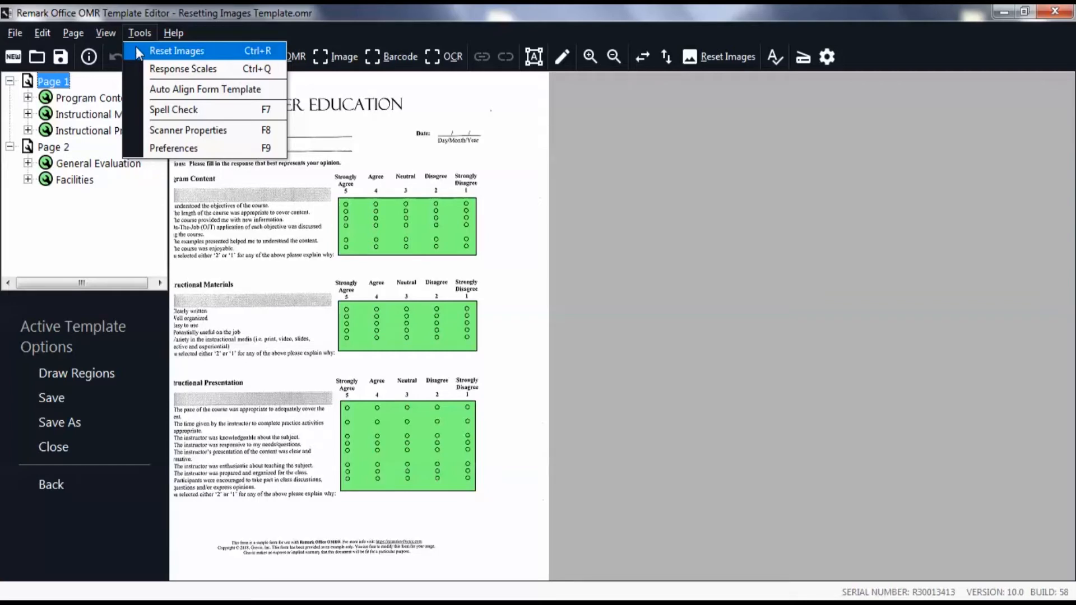
- Begin Reset Images and choose Read Images instead of Scan as the collection method
{"action": "left_click", "coordinate": [176, 50]}
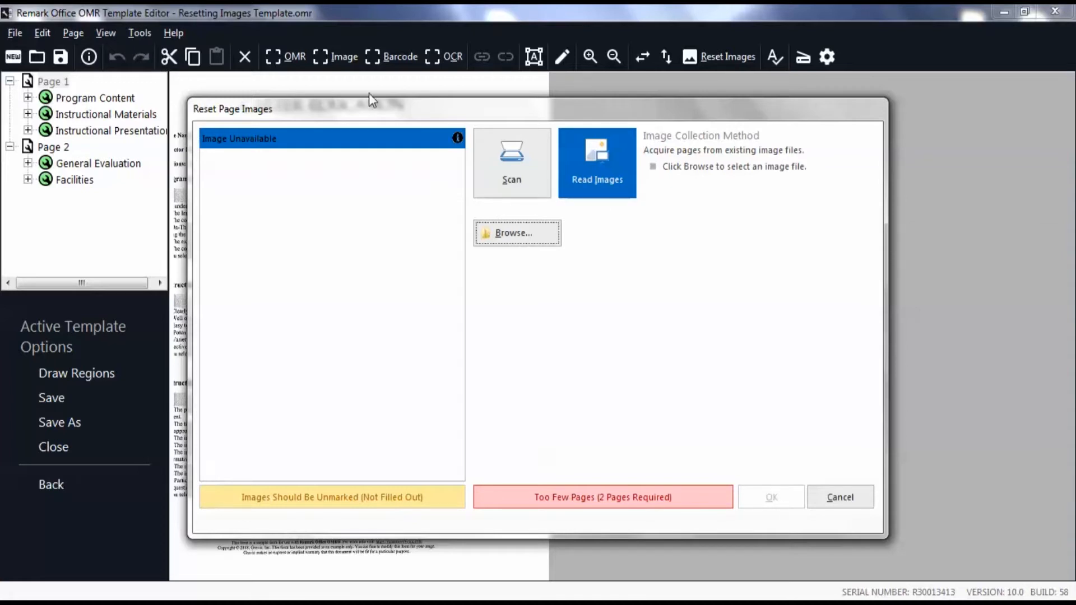
{"action": "mouse_move", "coordinate": [613, 155]}
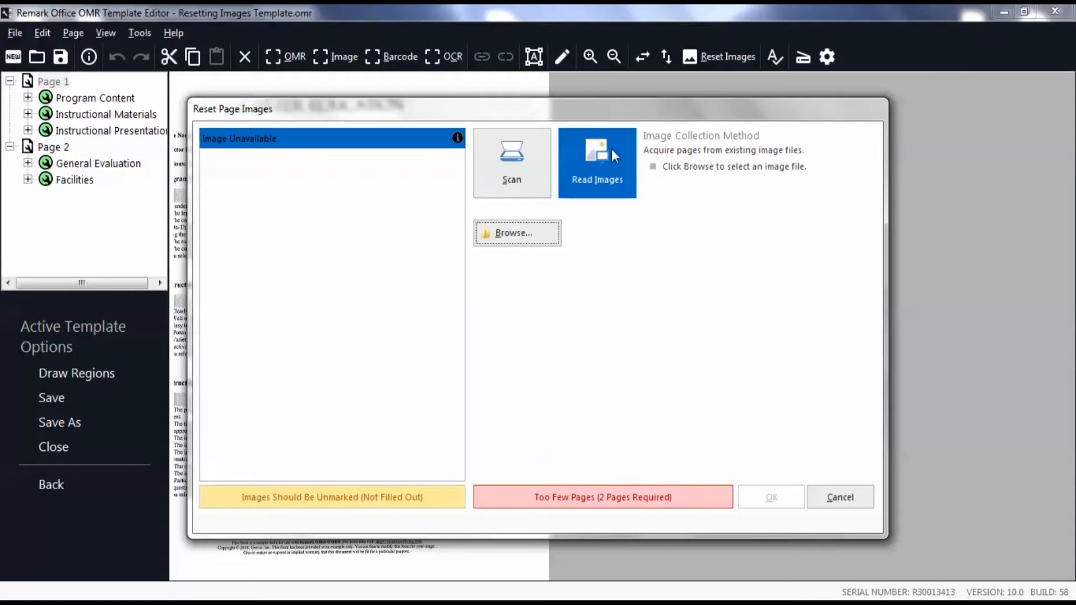
{"action": "mouse_move", "coordinate": [592, 195]}
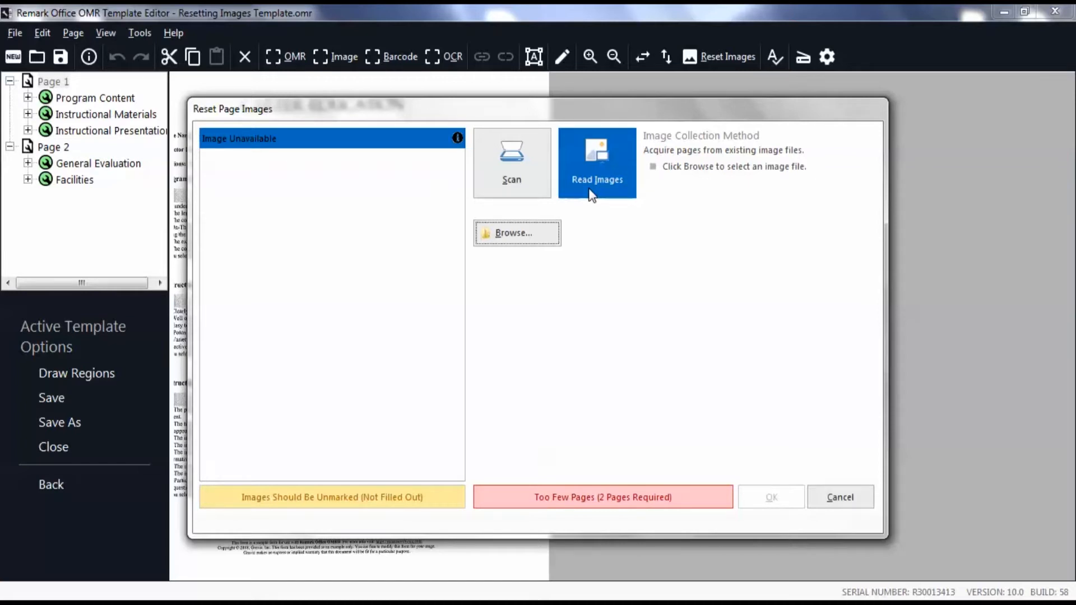
{"action": "mouse_move", "coordinate": [561, 194]}
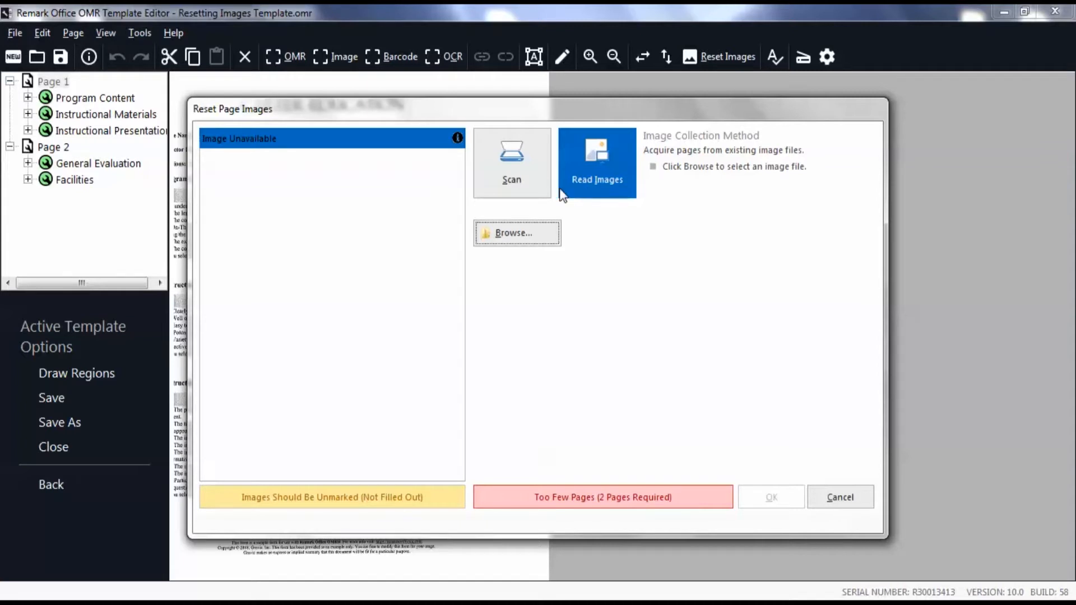
{"action": "left_click", "coordinate": [511, 162]}
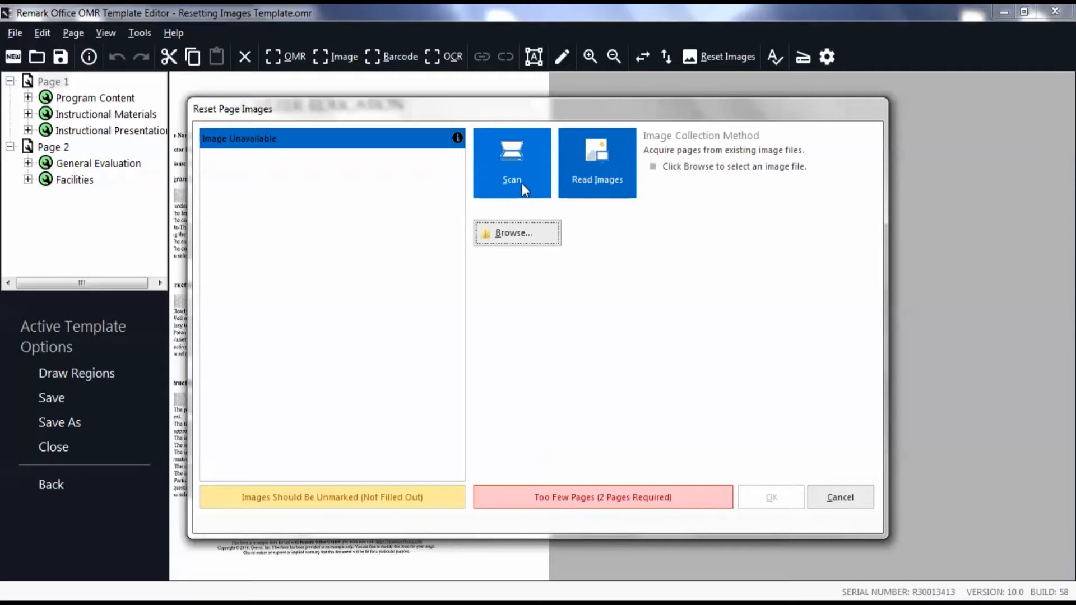
{"action": "left_click", "coordinate": [596, 161]}
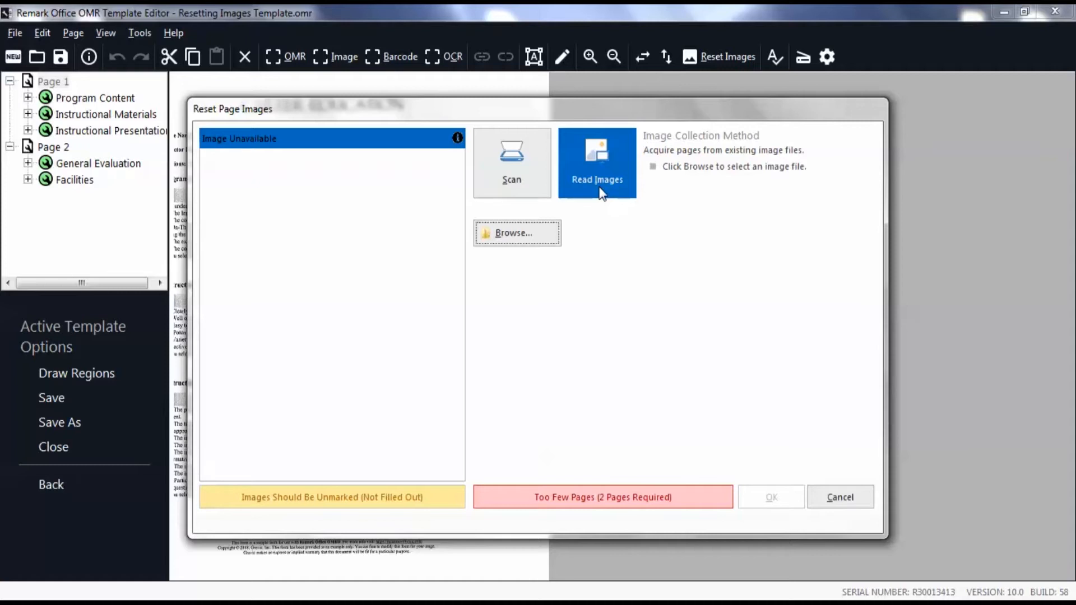
{"action": "mouse_move", "coordinate": [611, 245]}
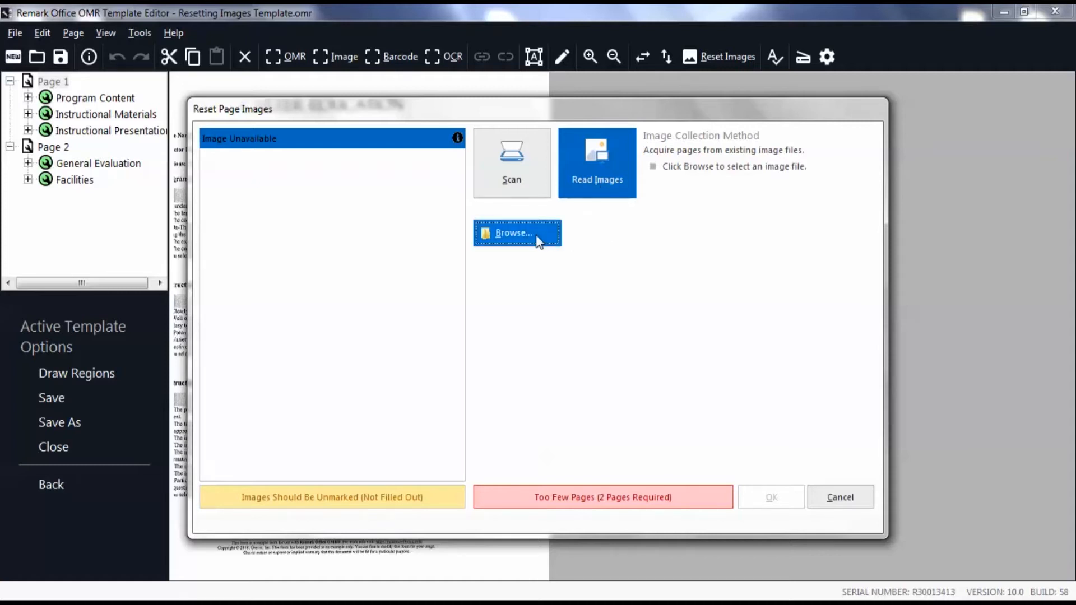
{"action": "mouse_move", "coordinate": [516, 233]}
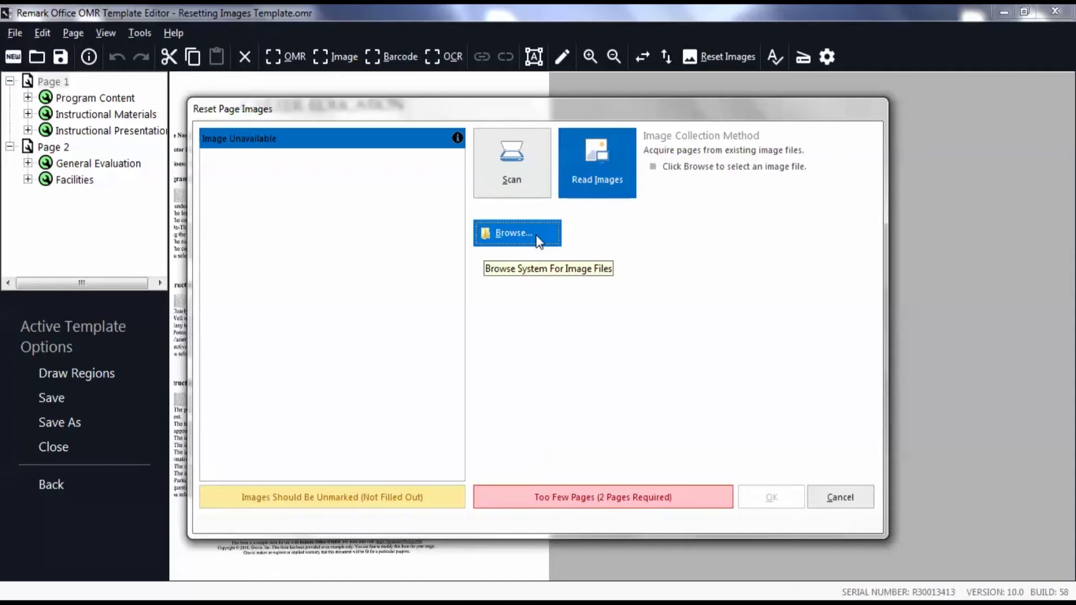
- Load course evaluation pg.1 and course eval pg.2 as replacement pages 1 and 2
{"action": "left_click", "coordinate": [515, 233]}
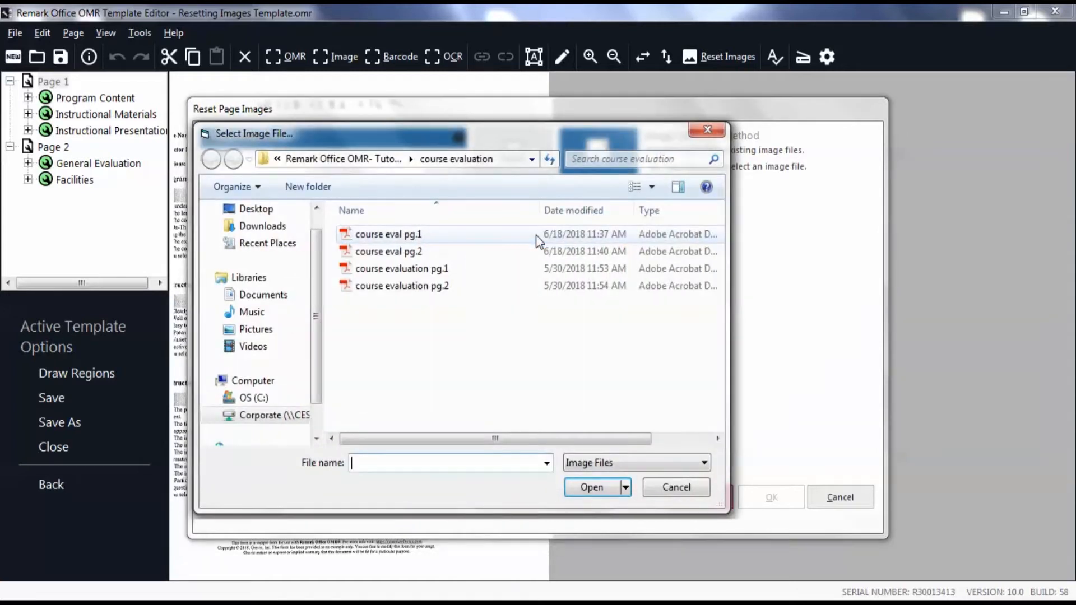
{"action": "mouse_move", "coordinate": [401, 268]}
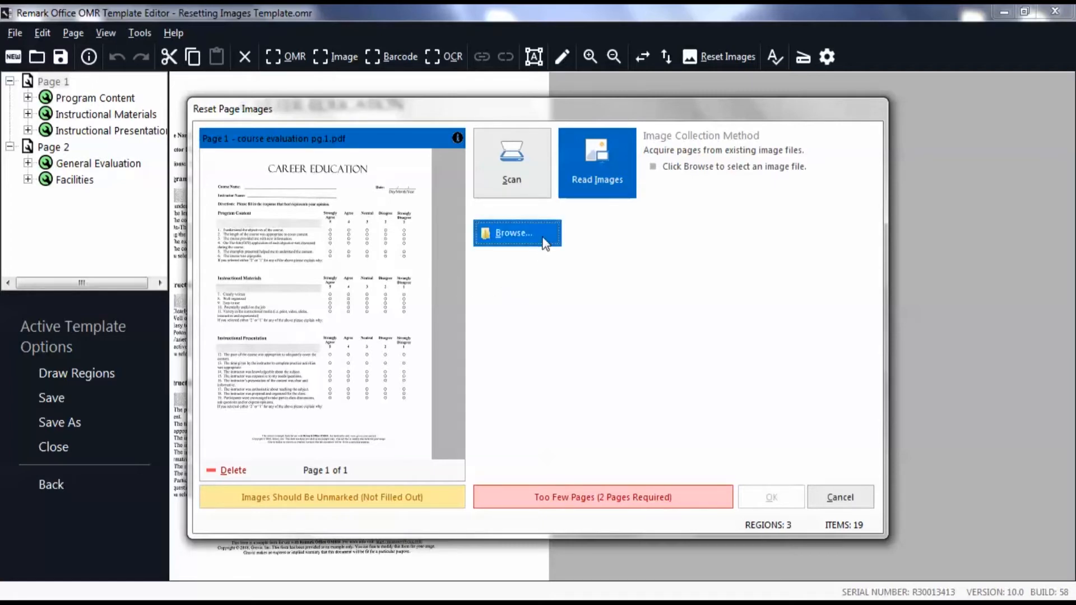
{"action": "left_click", "coordinate": [516, 233]}
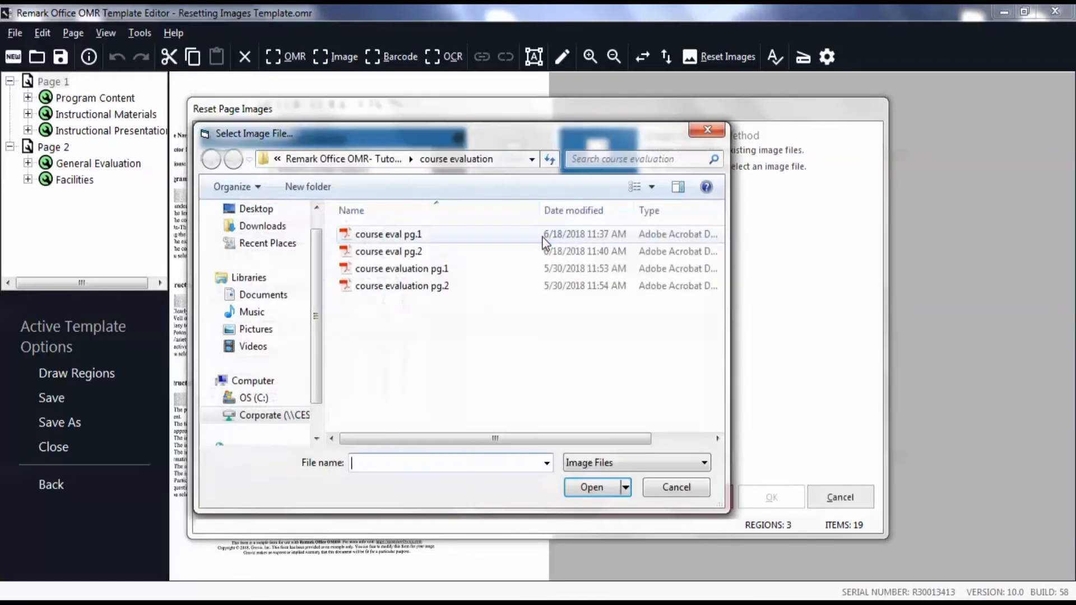
{"action": "mouse_move", "coordinate": [394, 259]}
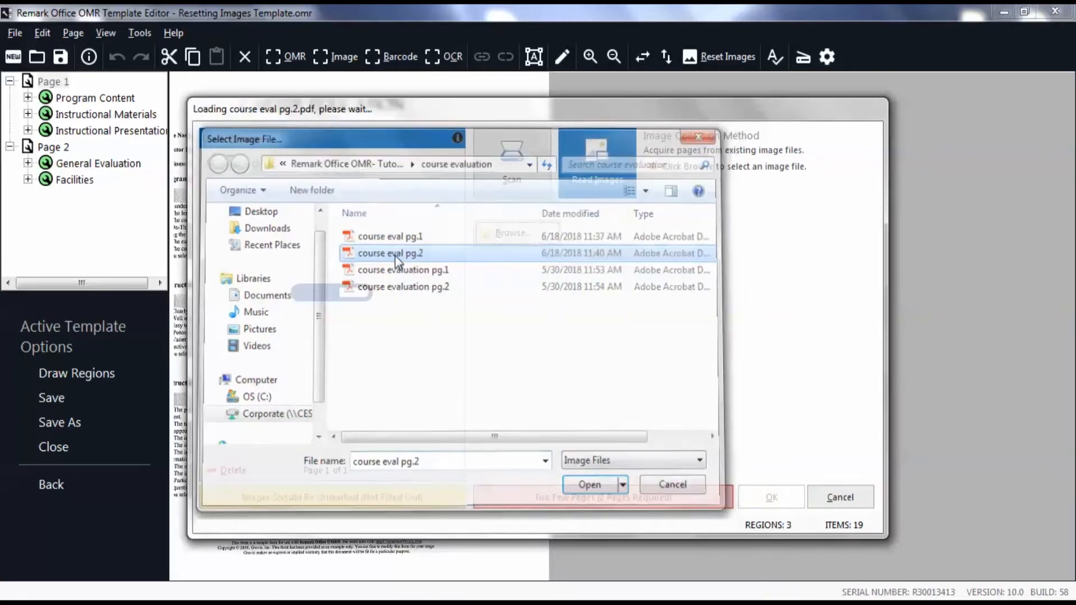
{"action": "left_click", "coordinate": [589, 484]}
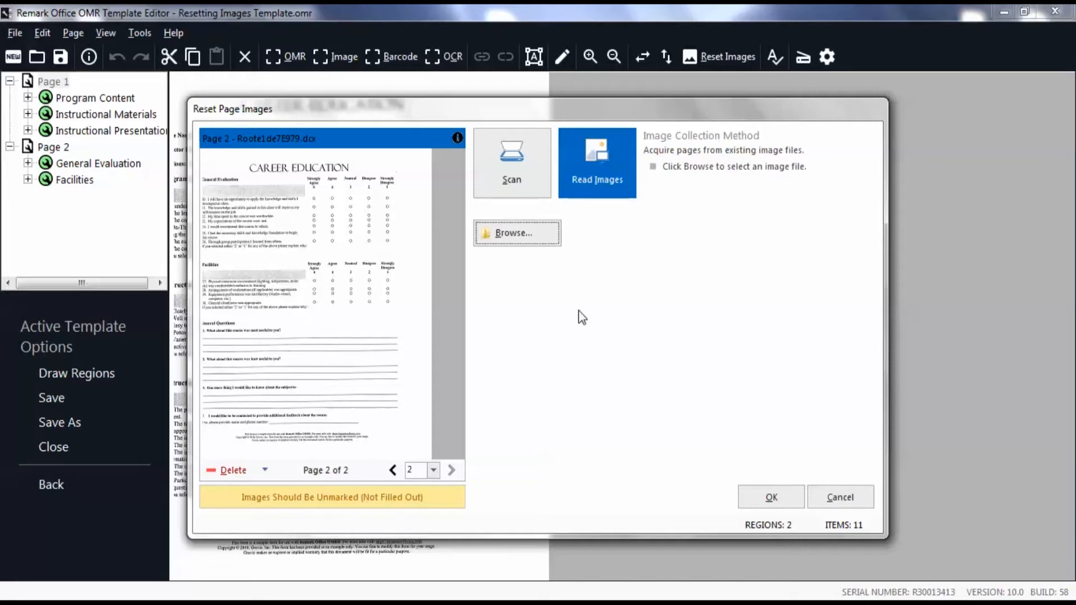
{"action": "mouse_move", "coordinate": [431, 515]}
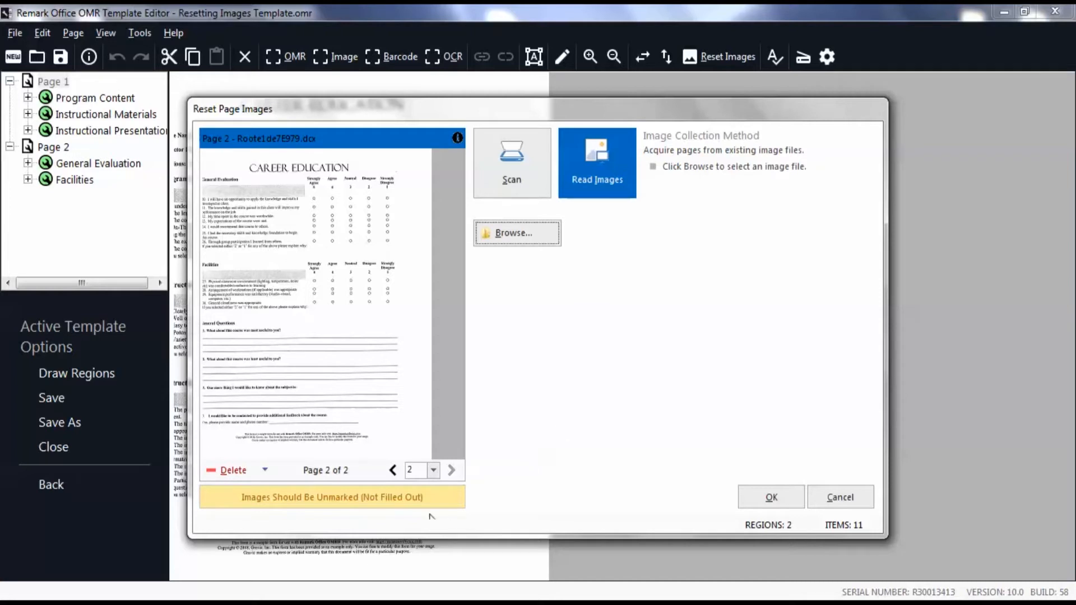
{"action": "mouse_move", "coordinate": [392, 470]}
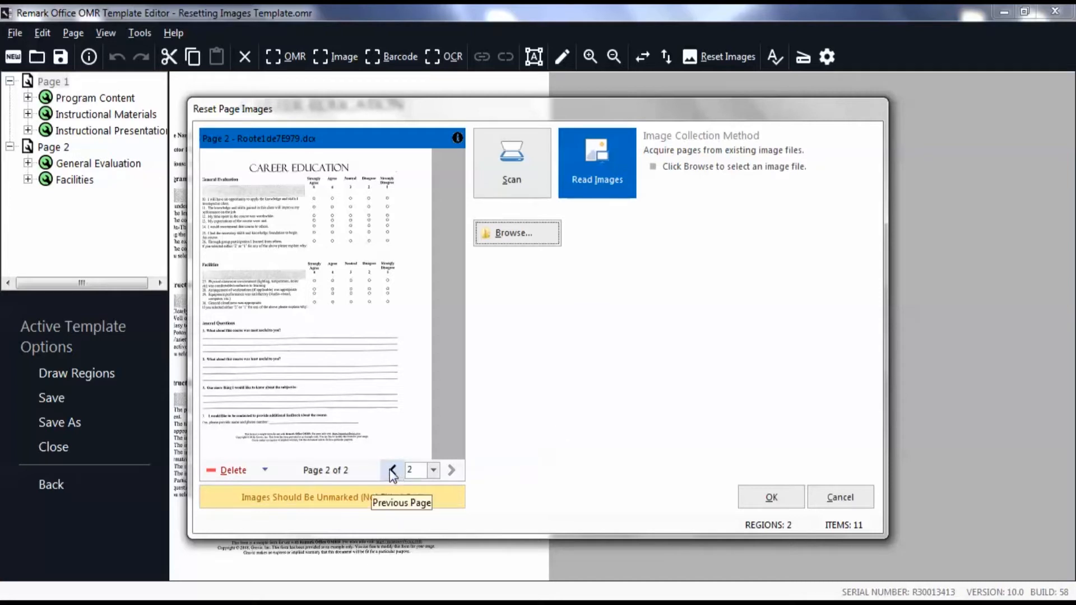
- Review the loaded page 1 and page 2 images in the Reset Page Images preview
{"action": "left_click", "coordinate": [392, 469]}
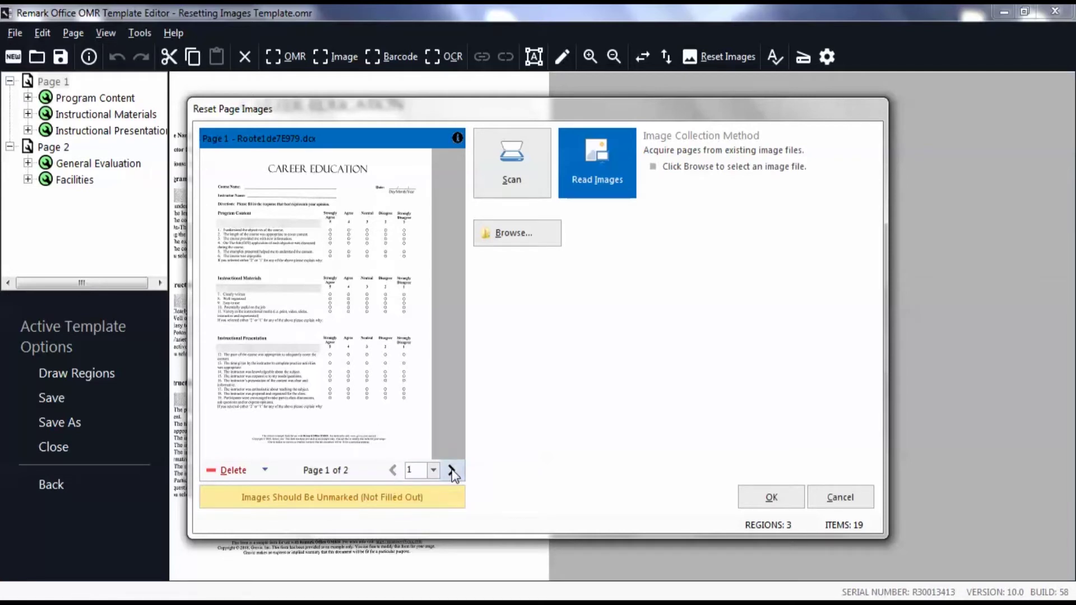
{"action": "left_click", "coordinate": [452, 469]}
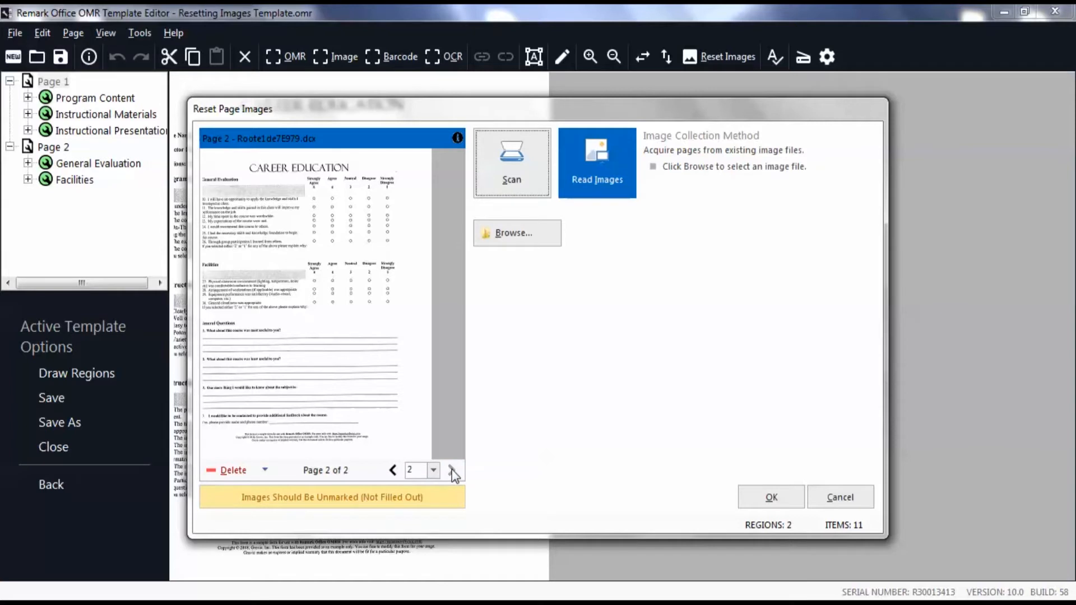
{"action": "mouse_move", "coordinate": [504, 465]}
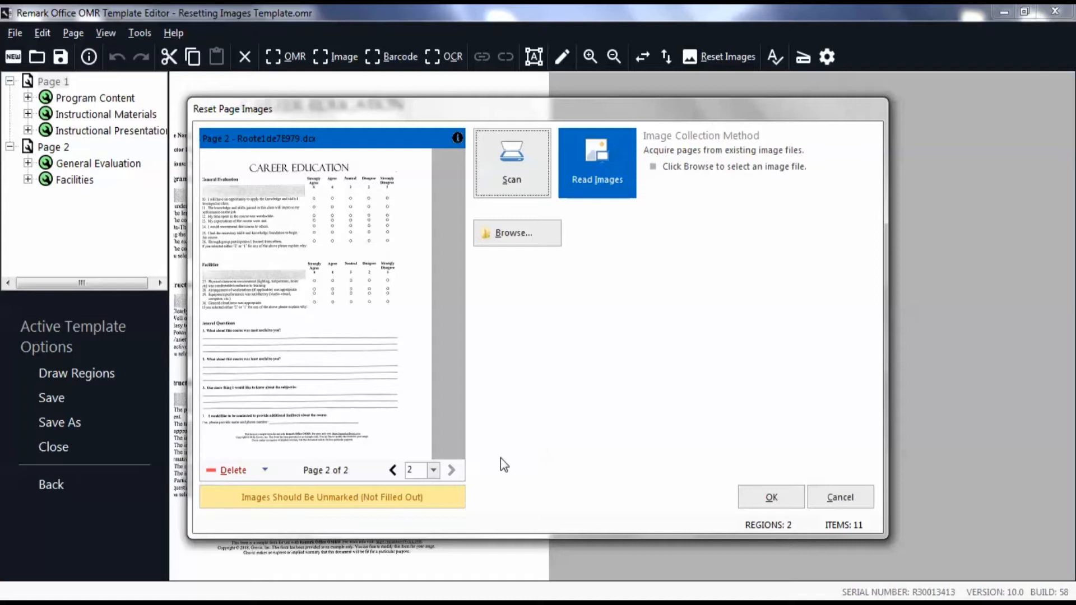
{"action": "mouse_move", "coordinate": [258, 496]}
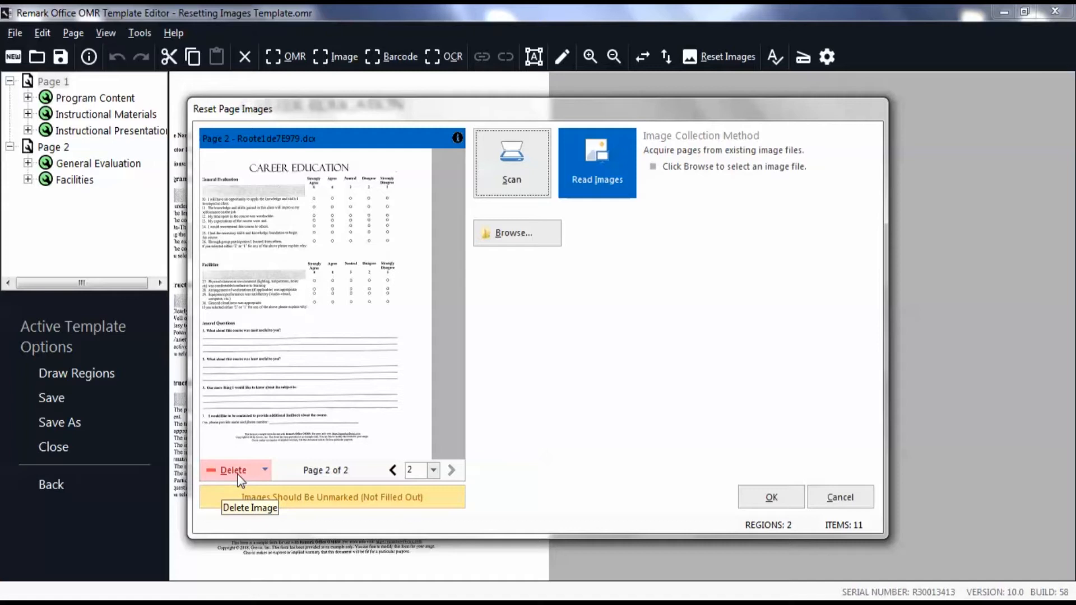
{"action": "mouse_move", "coordinate": [267, 479]}
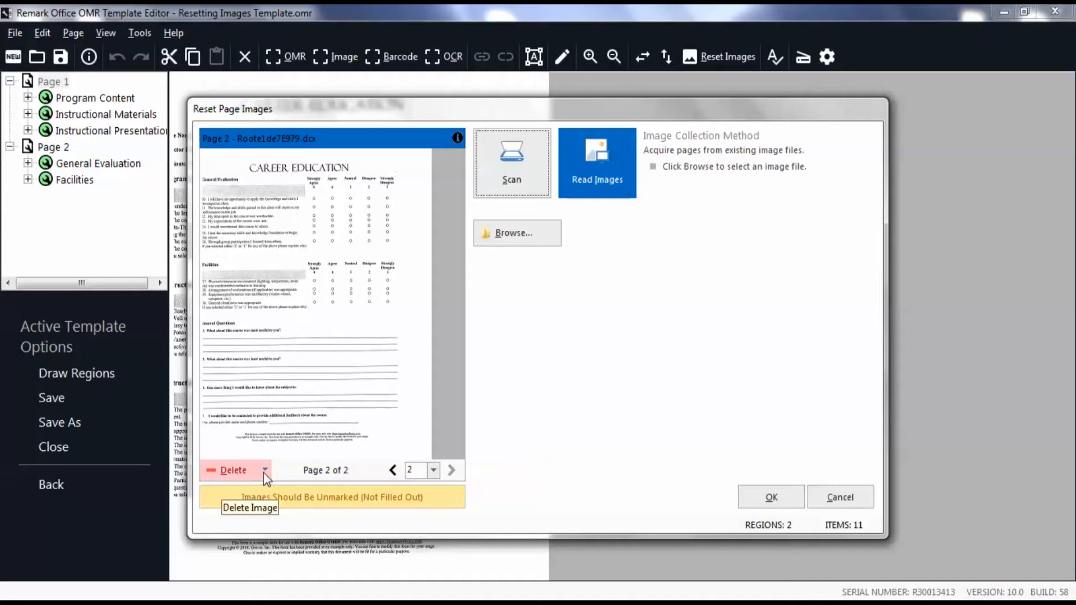
{"action": "left_click", "coordinate": [265, 470]}
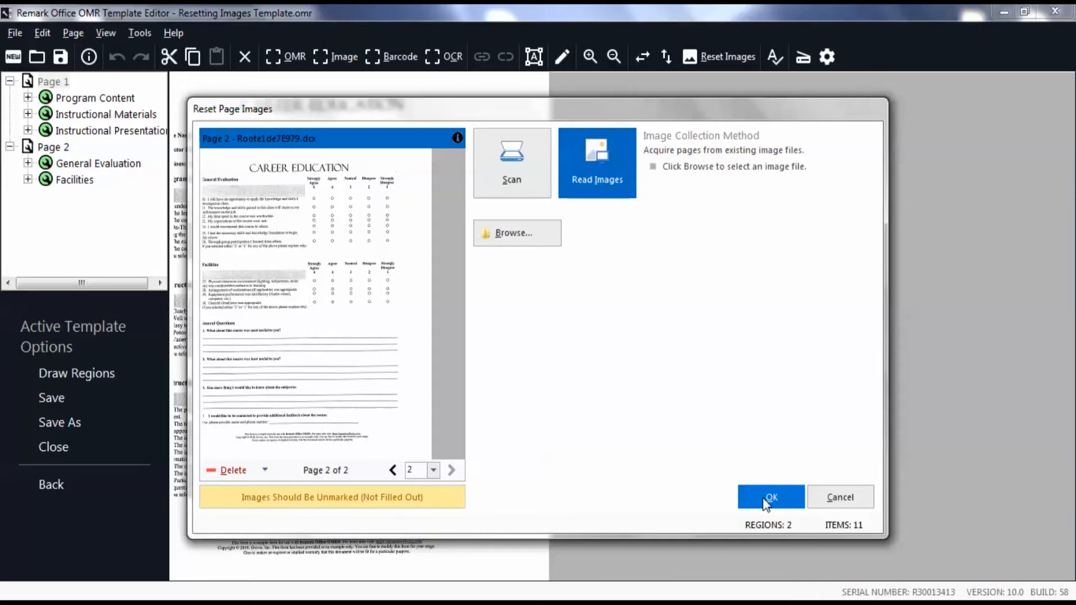
- Apply the new page images, run Auto Alignment and acknowledge the results message
{"action": "left_click", "coordinate": [770, 496]}
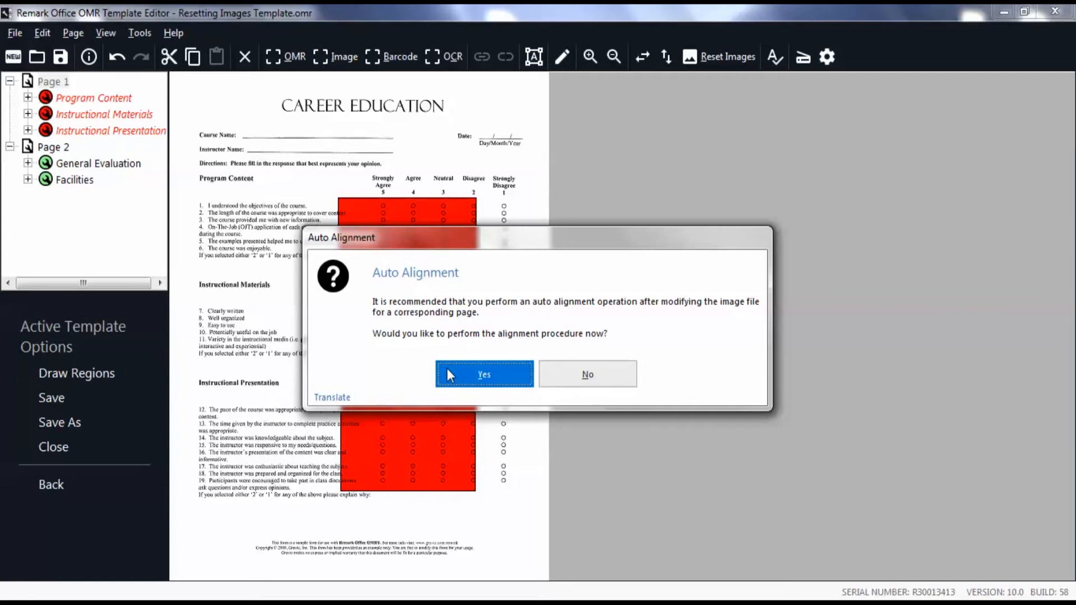
{"action": "left_click", "coordinate": [484, 374]}
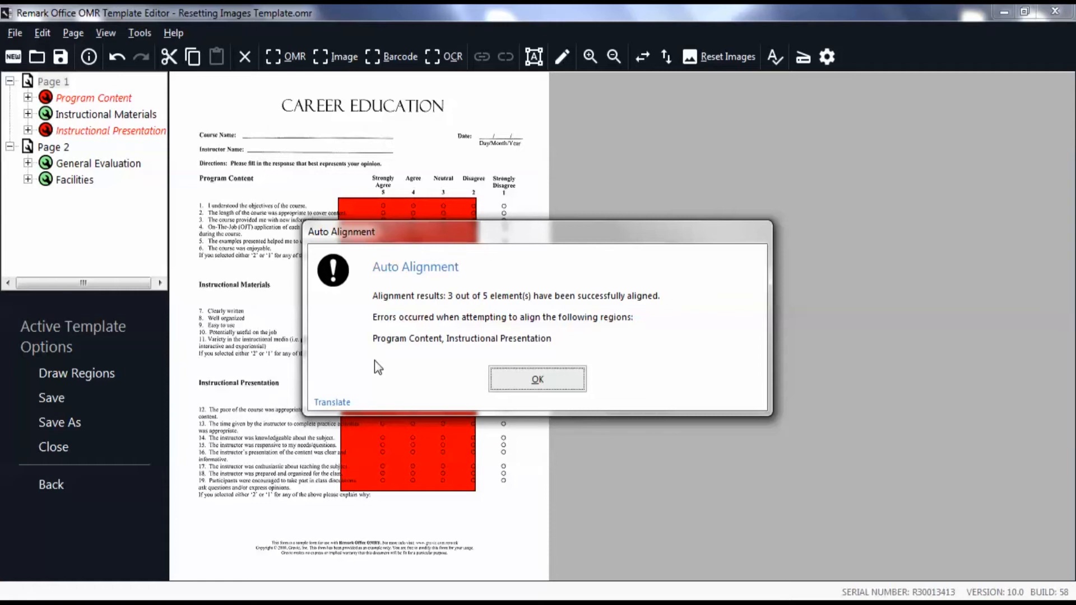
{"action": "mouse_move", "coordinate": [537, 380]}
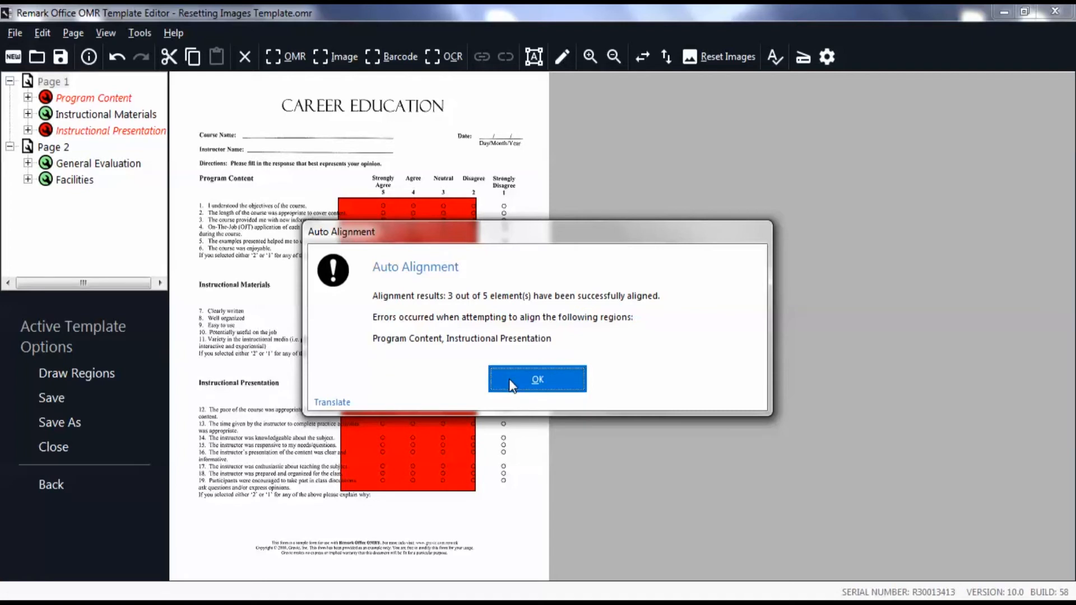
{"action": "left_click", "coordinate": [537, 380]}
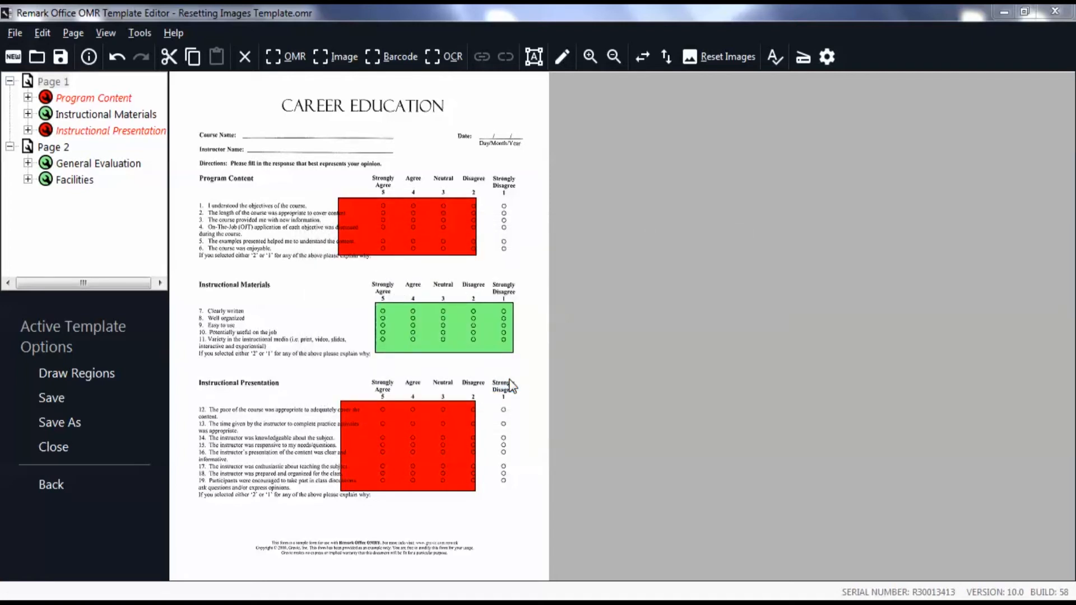
{"action": "mouse_move", "coordinate": [484, 257]}
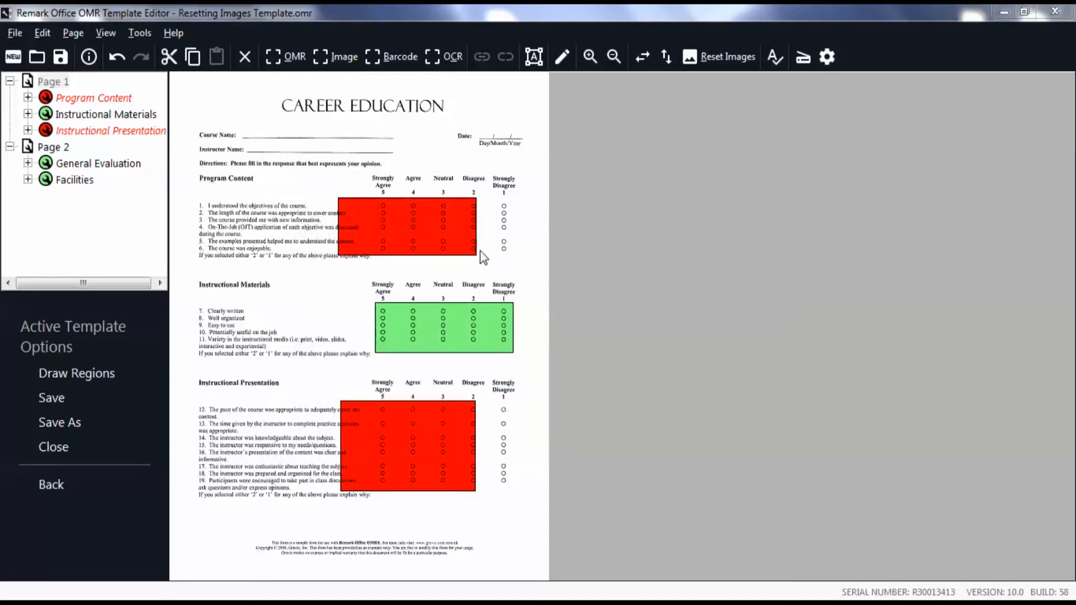
- Move the red Program Content region onto its bubbles until green, then deselect it
{"action": "left_click", "coordinate": [411, 229]}
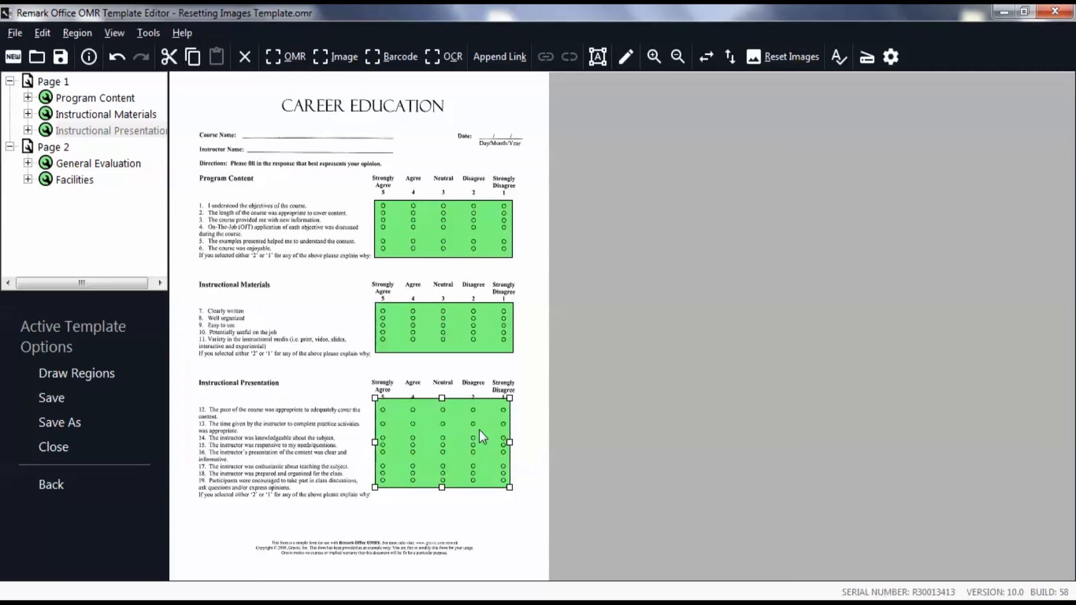
{"action": "mouse_move", "coordinate": [227, 286]}
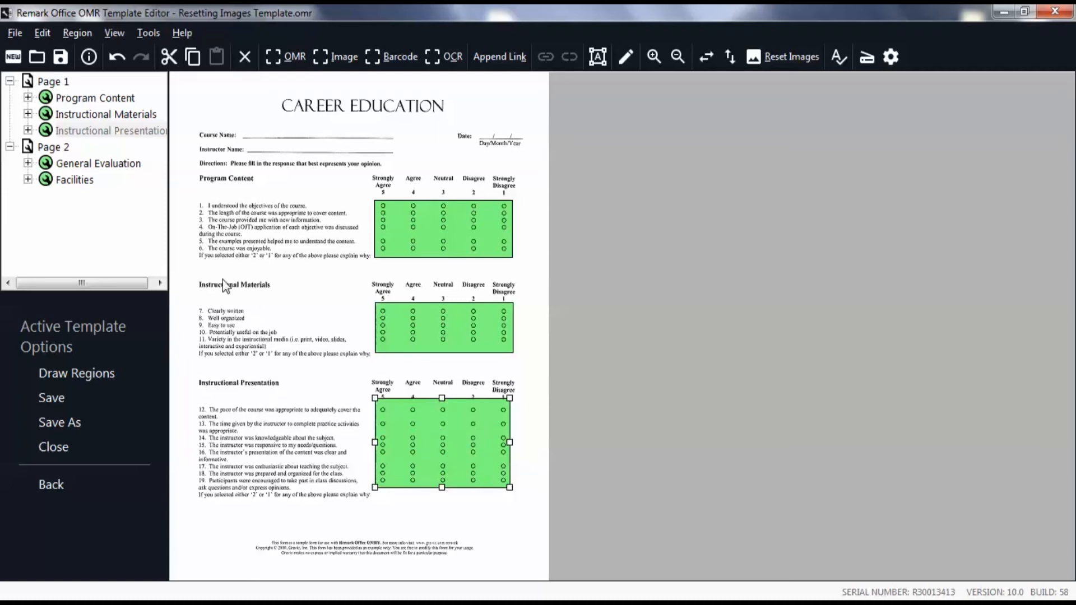
{"action": "left_click", "coordinate": [50, 146]}
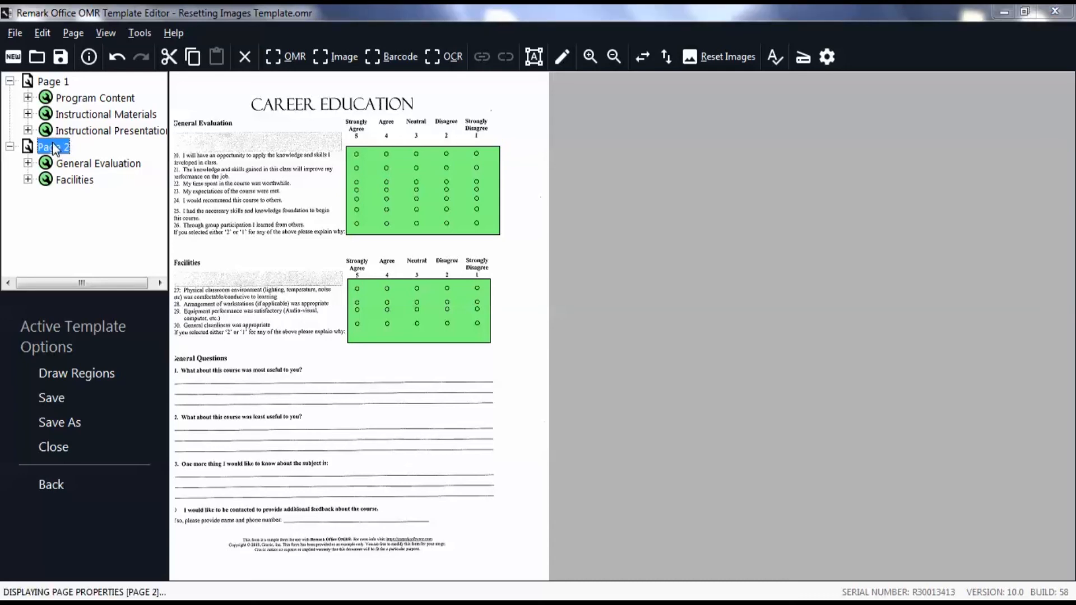
- Show Page 2 Properties with Read Images set as its image collection method
{"action": "double_click", "coordinate": [53, 146]}
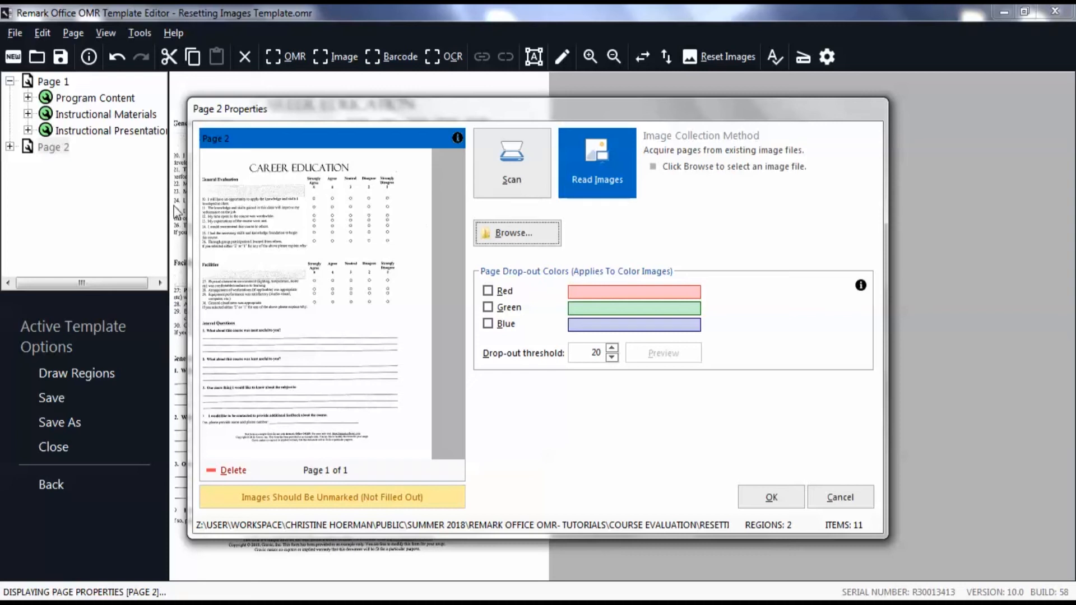
{"action": "mouse_move", "coordinate": [289, 236]}
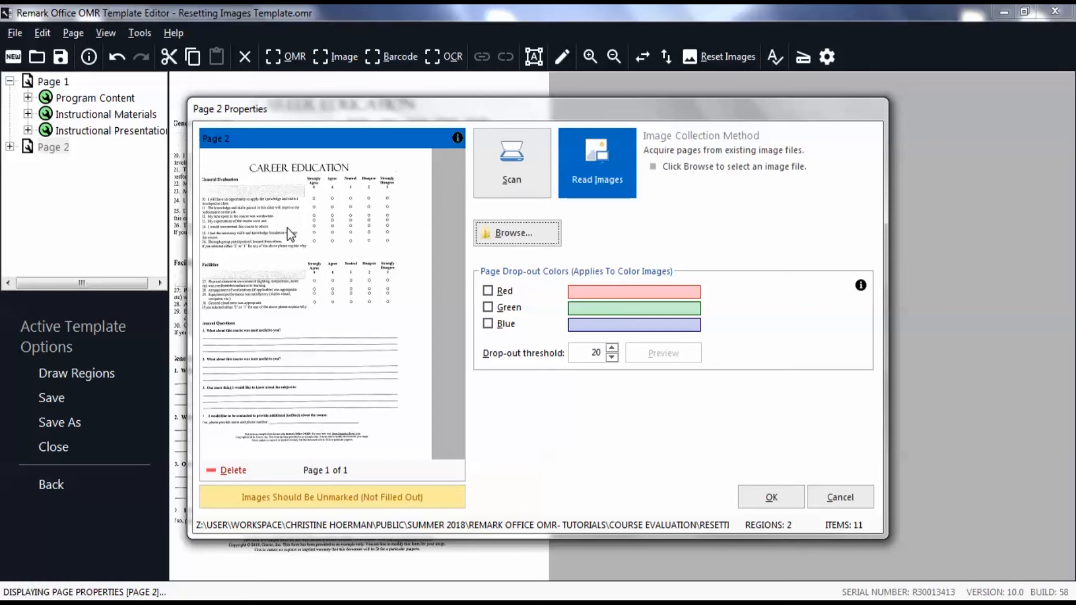
{"action": "left_click", "coordinate": [510, 162]}
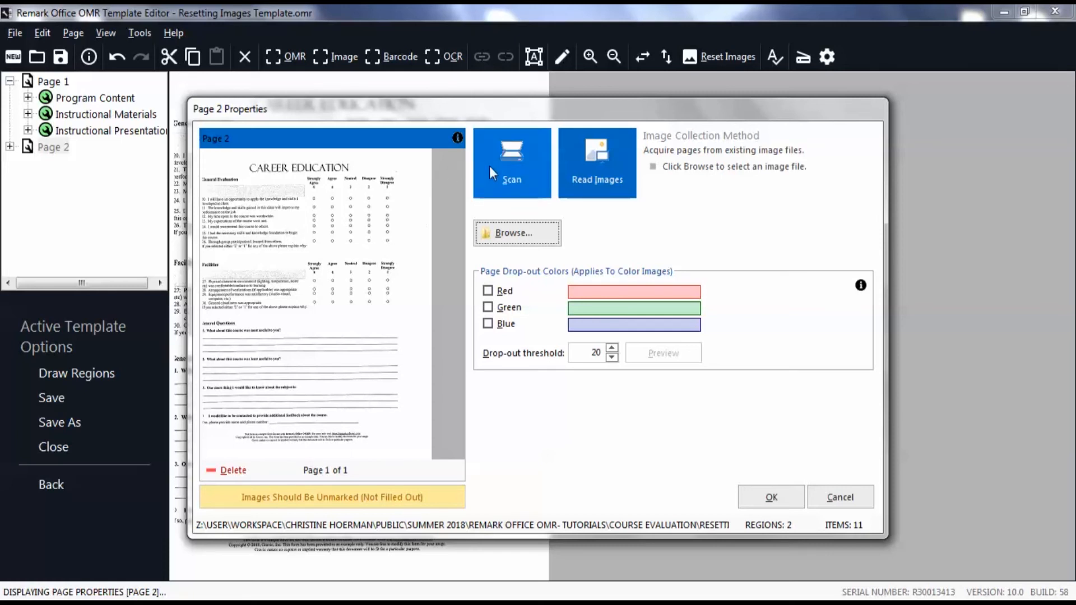
{"action": "left_click", "coordinate": [596, 162]}
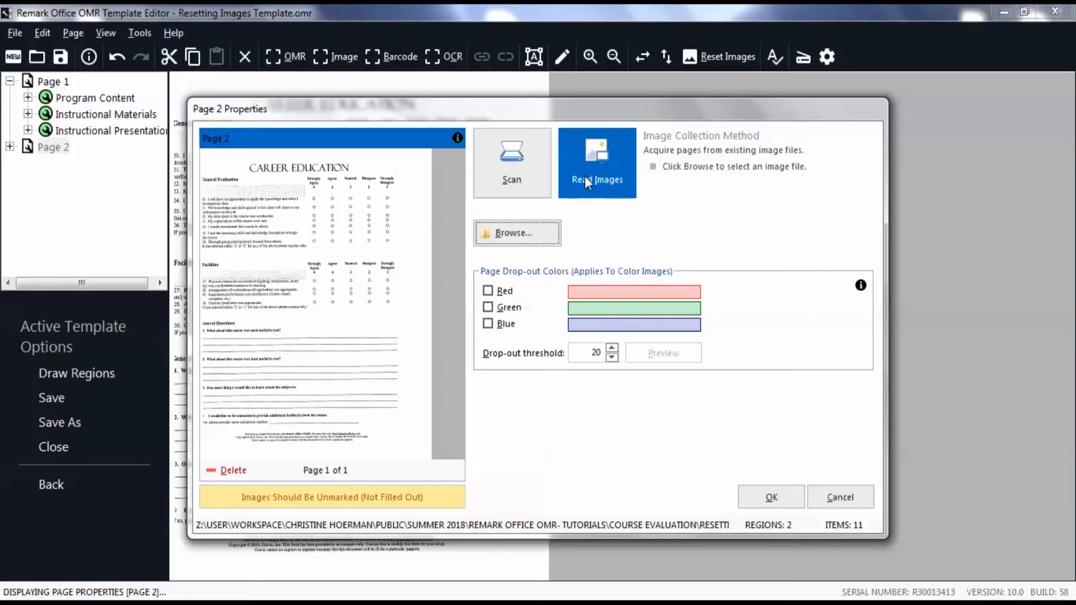
{"action": "mouse_move", "coordinate": [596, 230]}
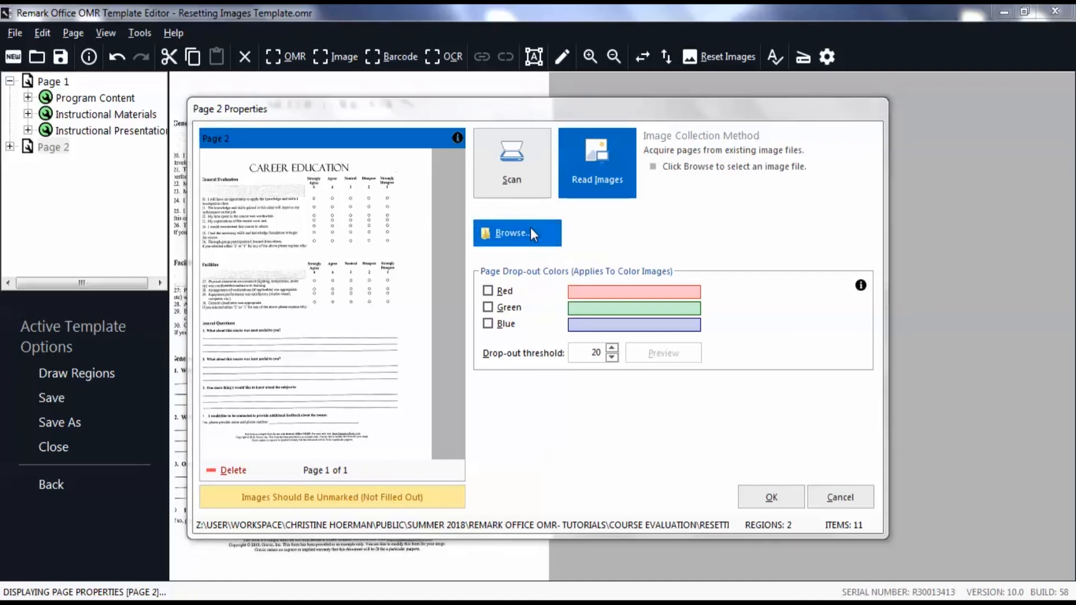
- Set course evaluation pg.2 as page 2's image and apply it
{"action": "left_click", "coordinate": [516, 234]}
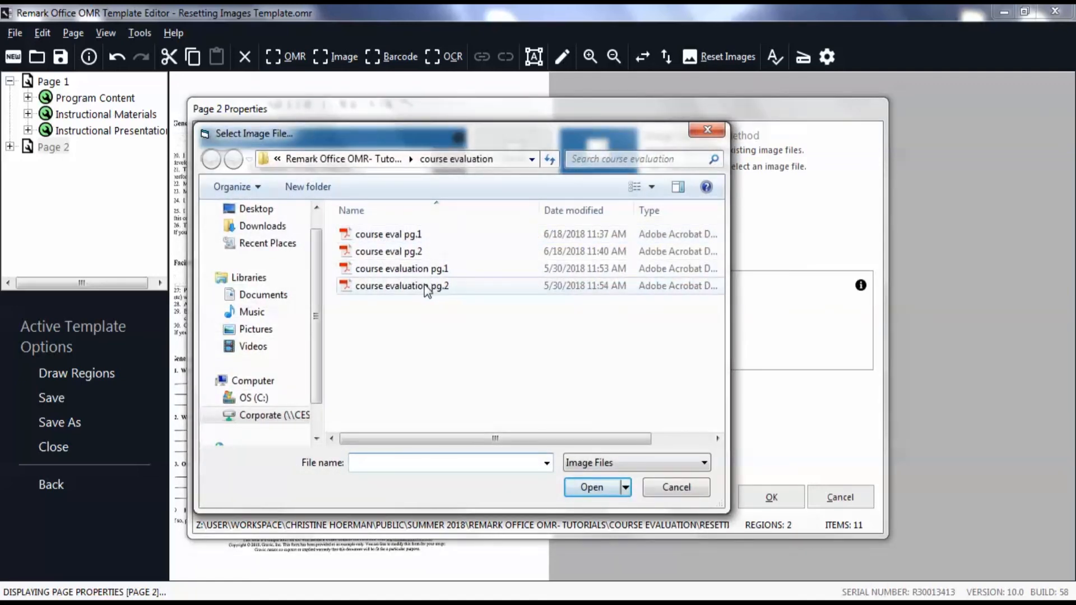
{"action": "mouse_move", "coordinate": [402, 286]}
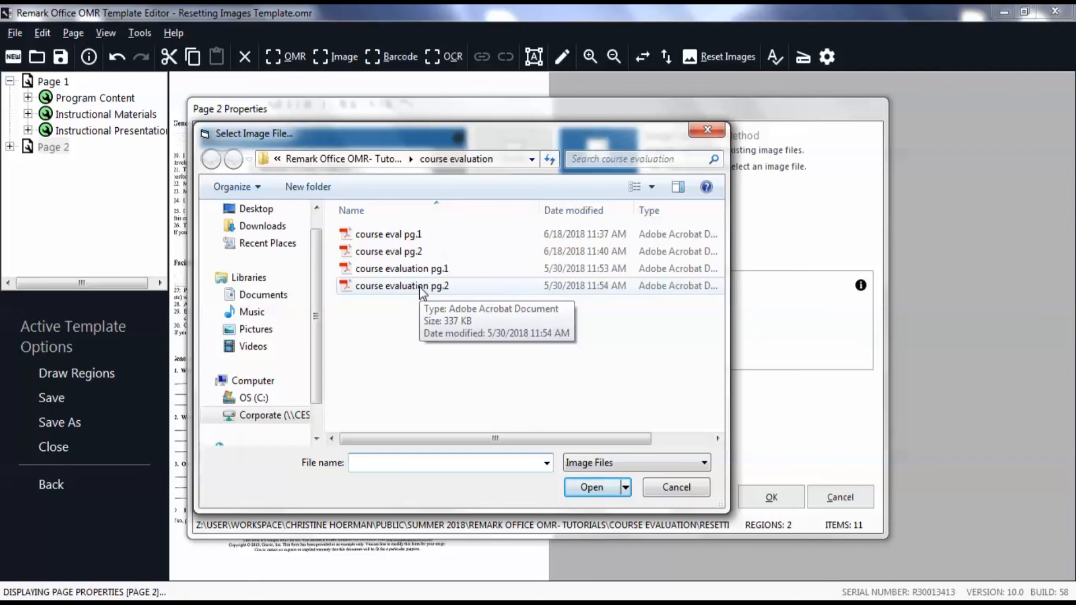
{"action": "double_click", "coordinate": [401, 286]}
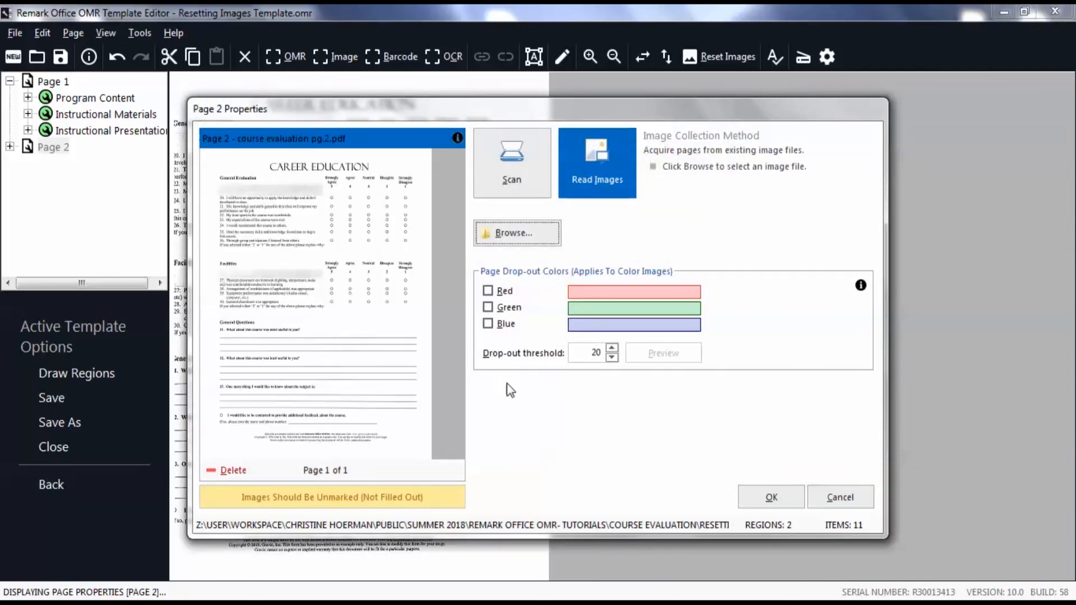
{"action": "mouse_move", "coordinate": [524, 392]}
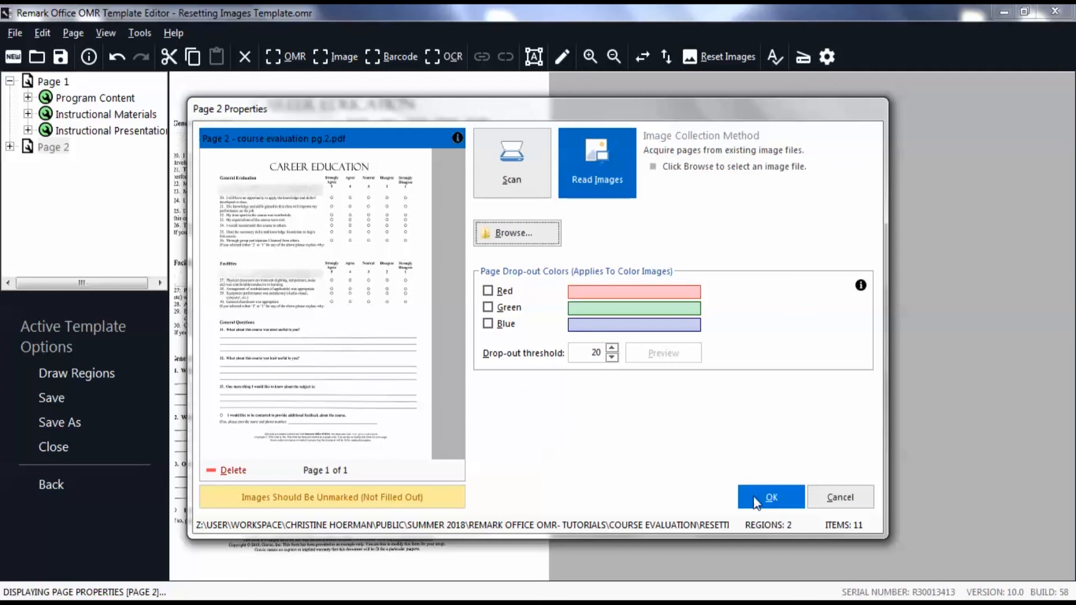
{"action": "left_click", "coordinate": [771, 497]}
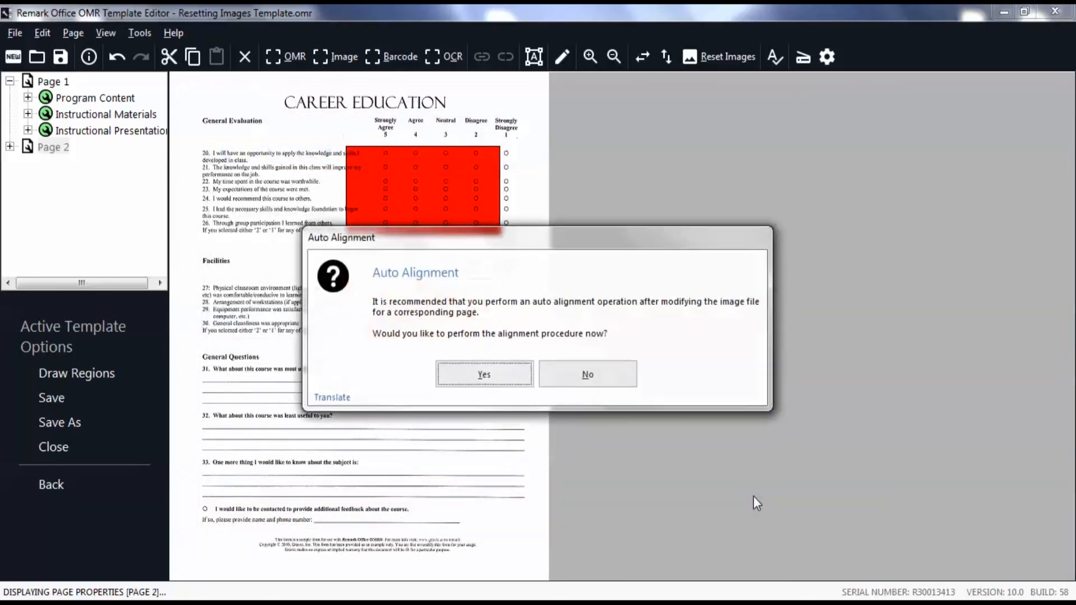
{"action": "mouse_move", "coordinate": [525, 419]}
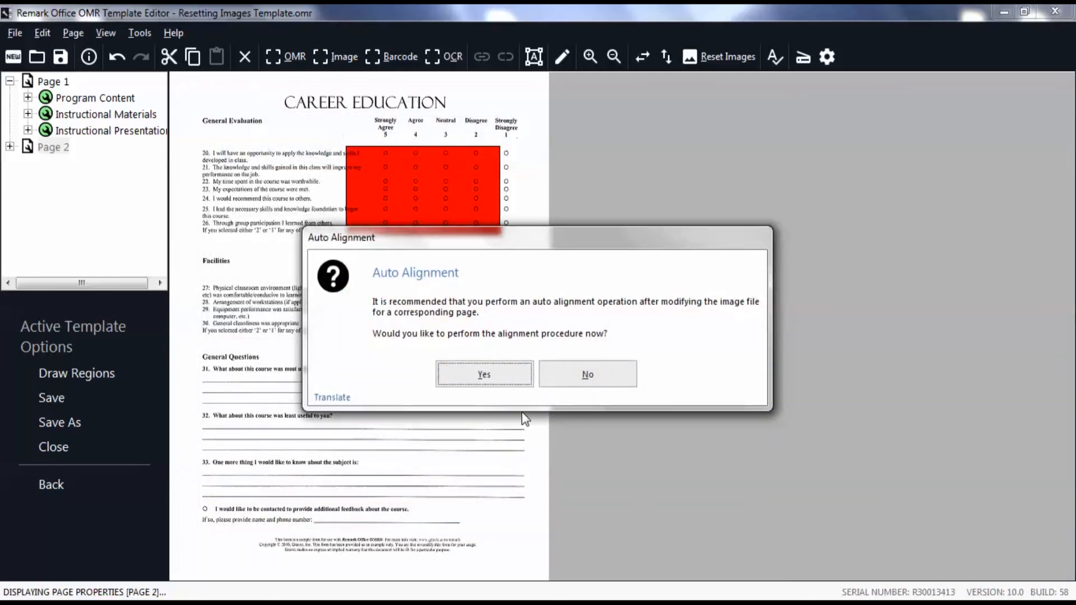
- Run Auto Alignment on page 2 so General Evaluation and Facilities turn green, then acknowledge results
{"action": "left_click", "coordinate": [484, 375]}
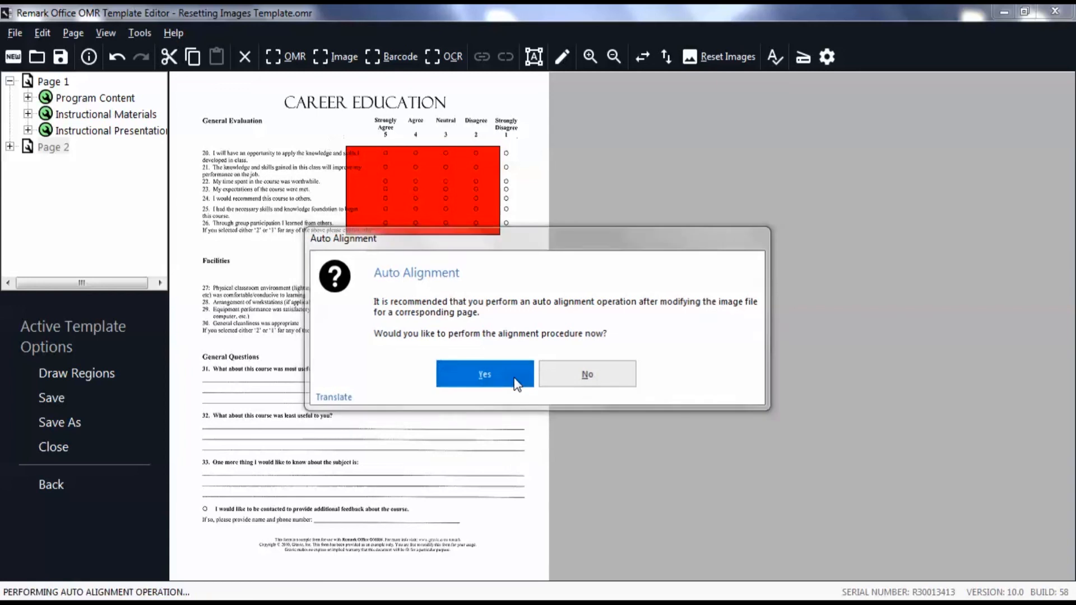
{"action": "left_click", "coordinate": [484, 375]}
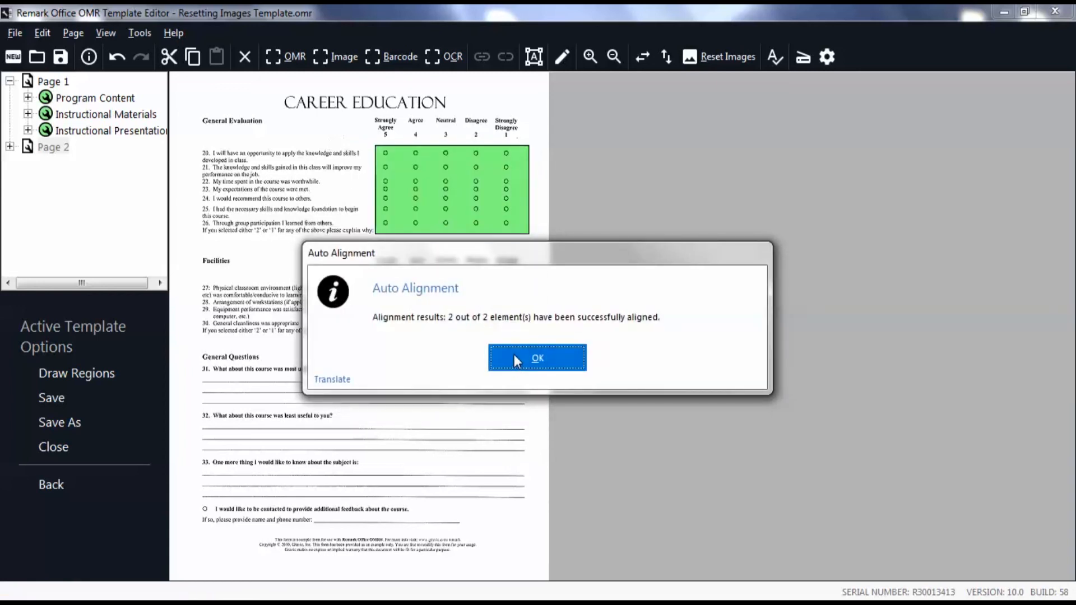
{"action": "left_click", "coordinate": [536, 358]}
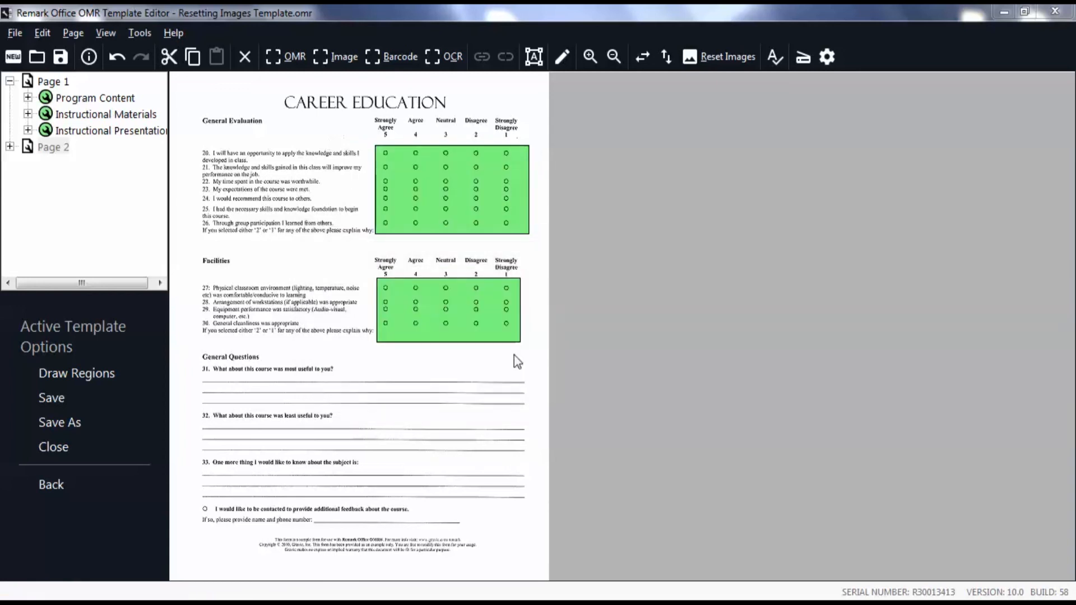